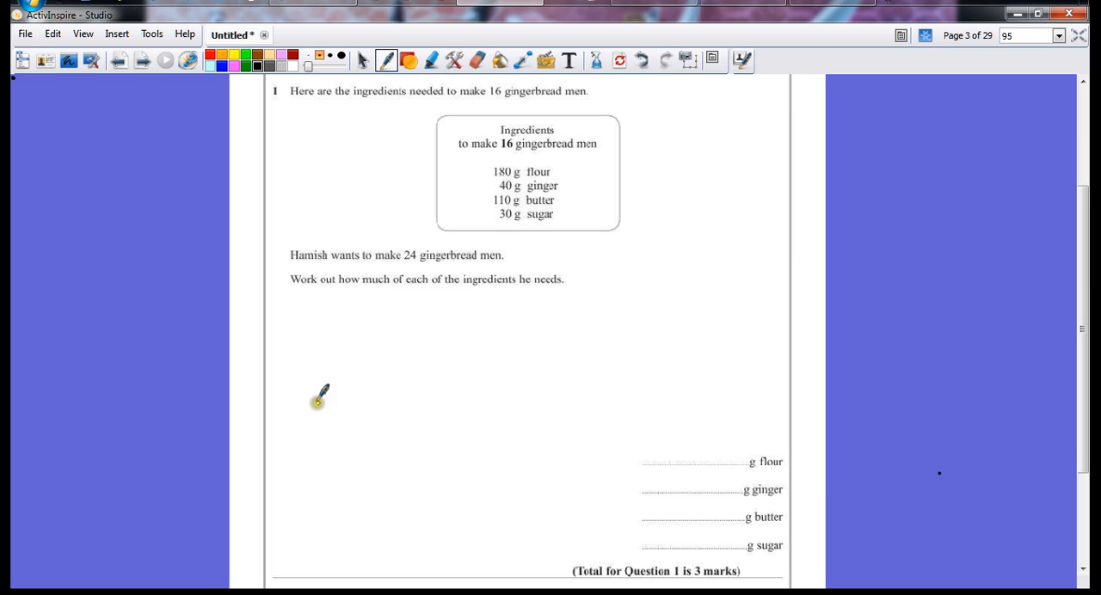
mouse_move(324, 394)
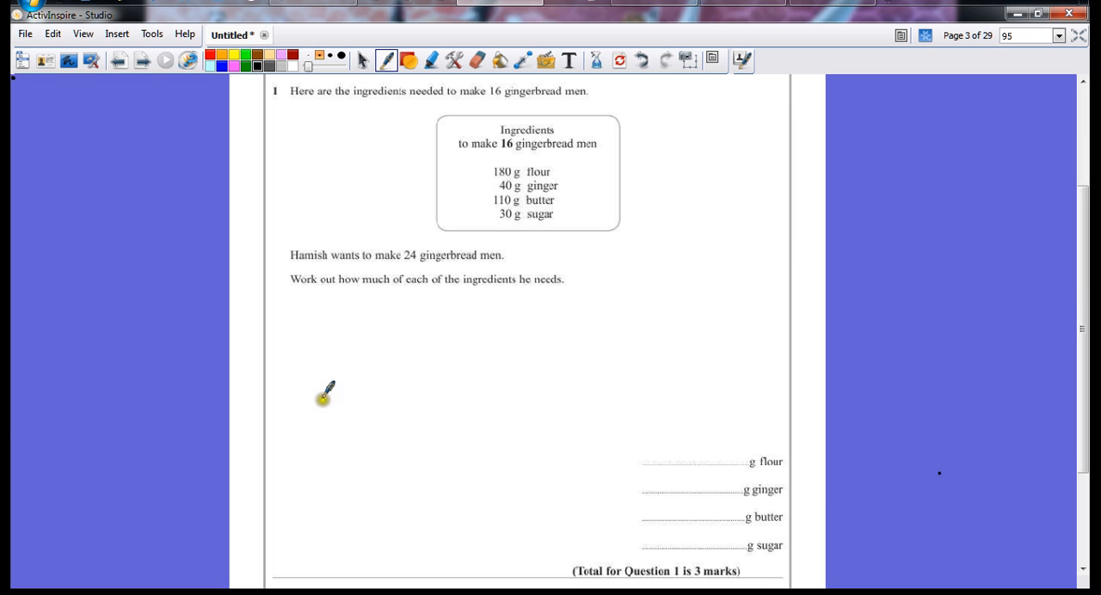
mouse_move(336, 386)
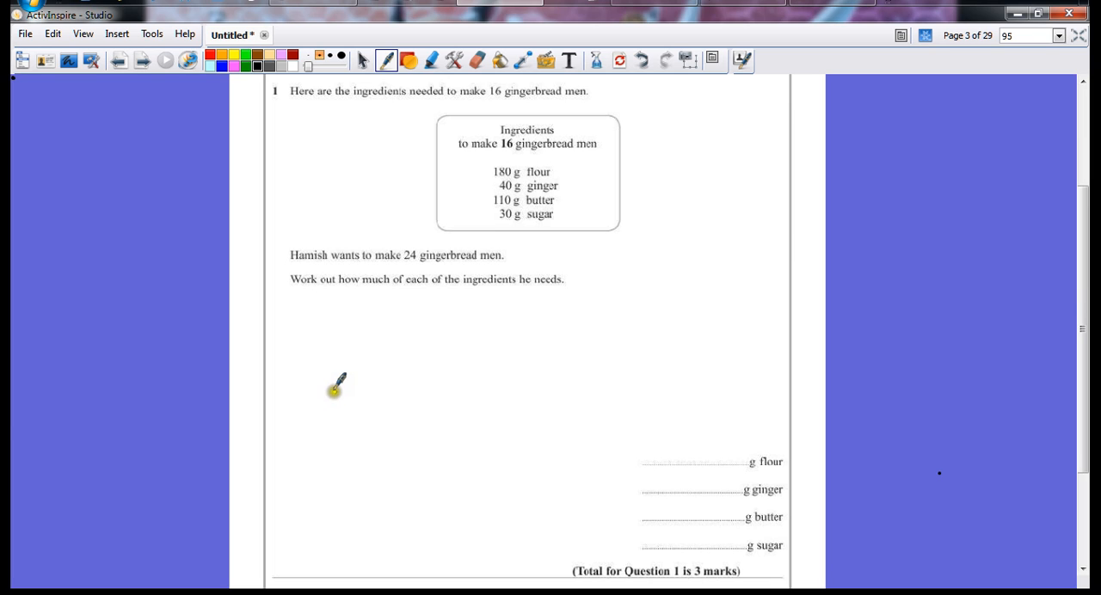
mouse_move(347, 375)
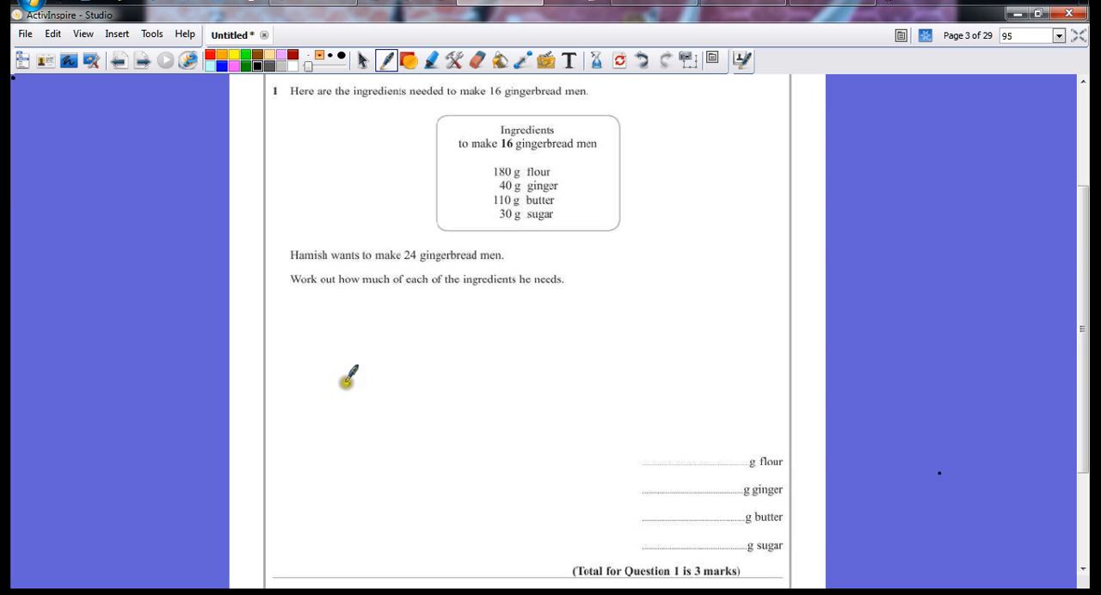
mouse_move(506, 146)
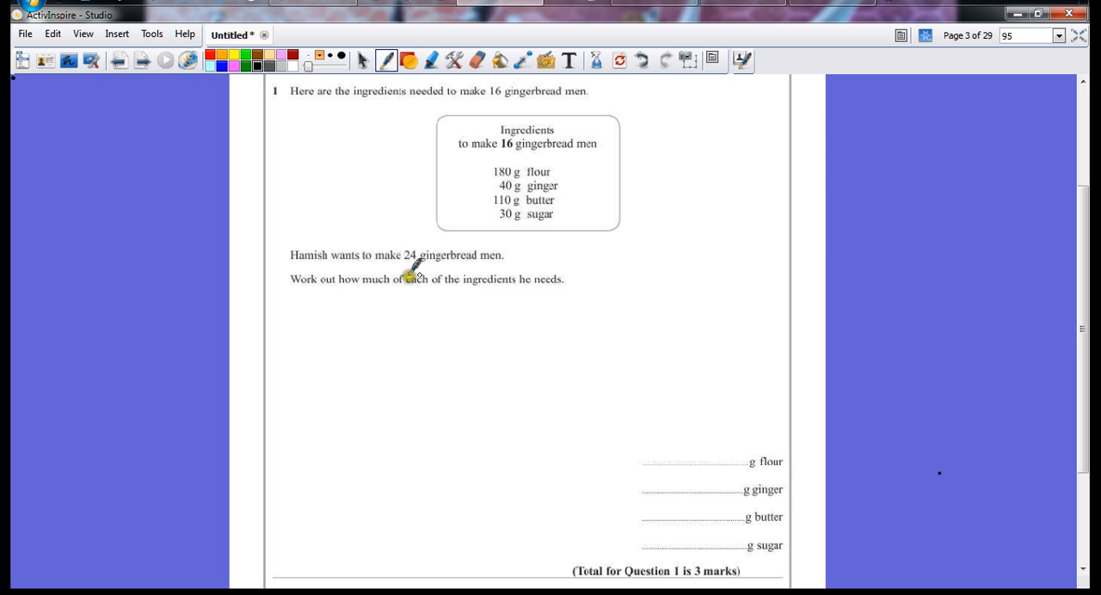
mouse_move(520, 142)
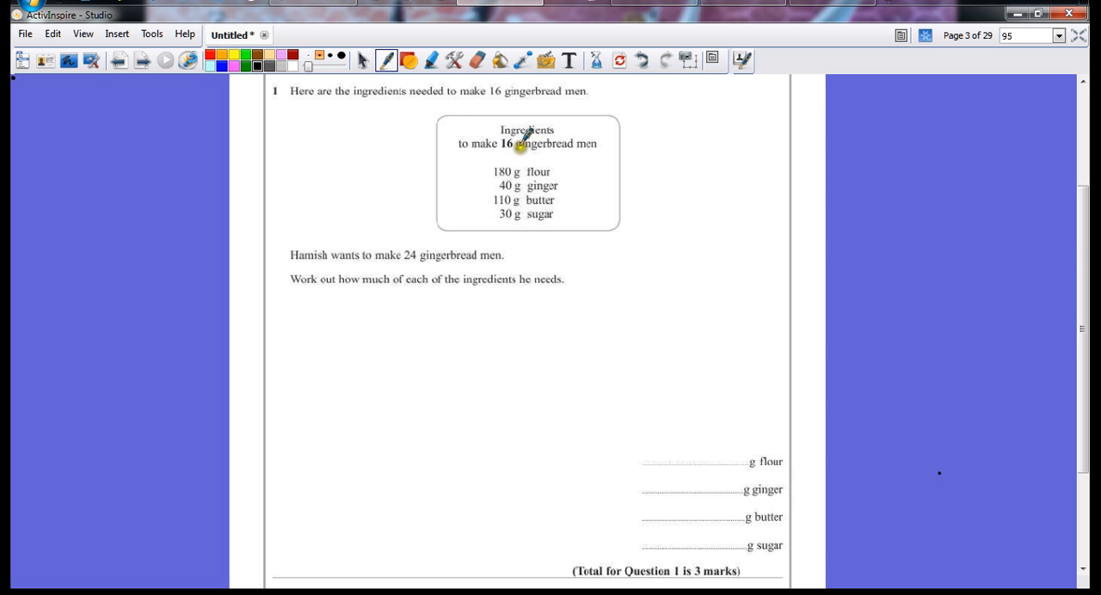
mouse_move(423, 234)
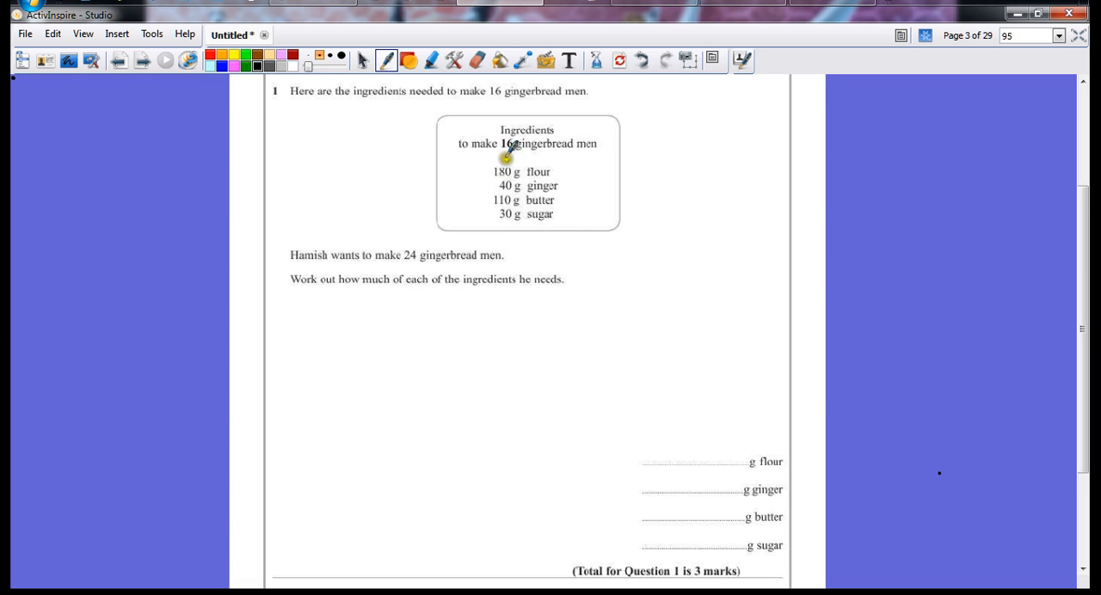
mouse_move(519, 159)
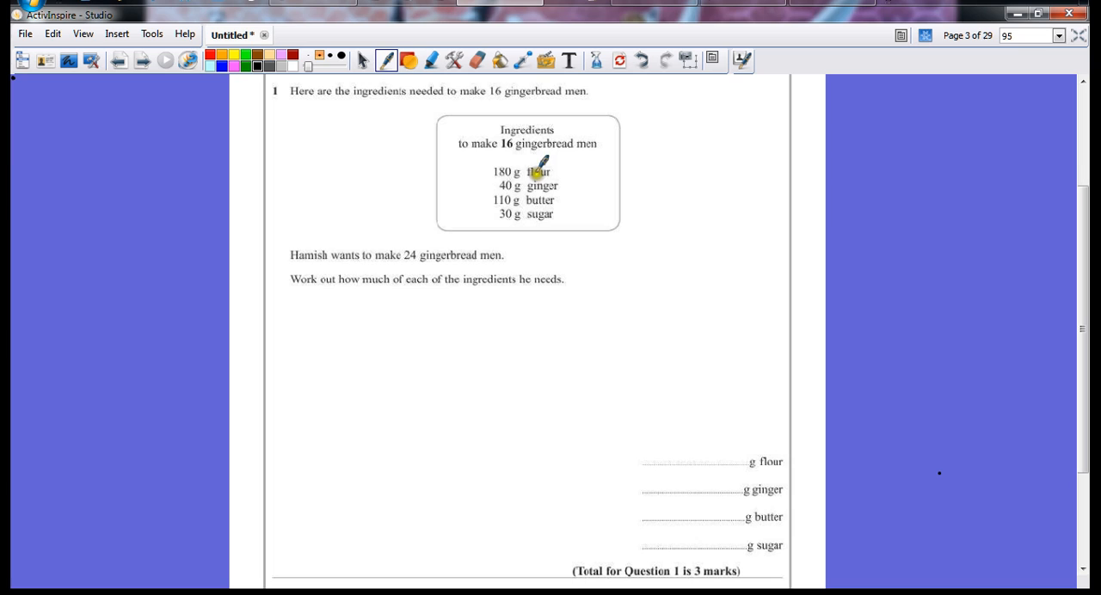
mouse_move(458, 272)
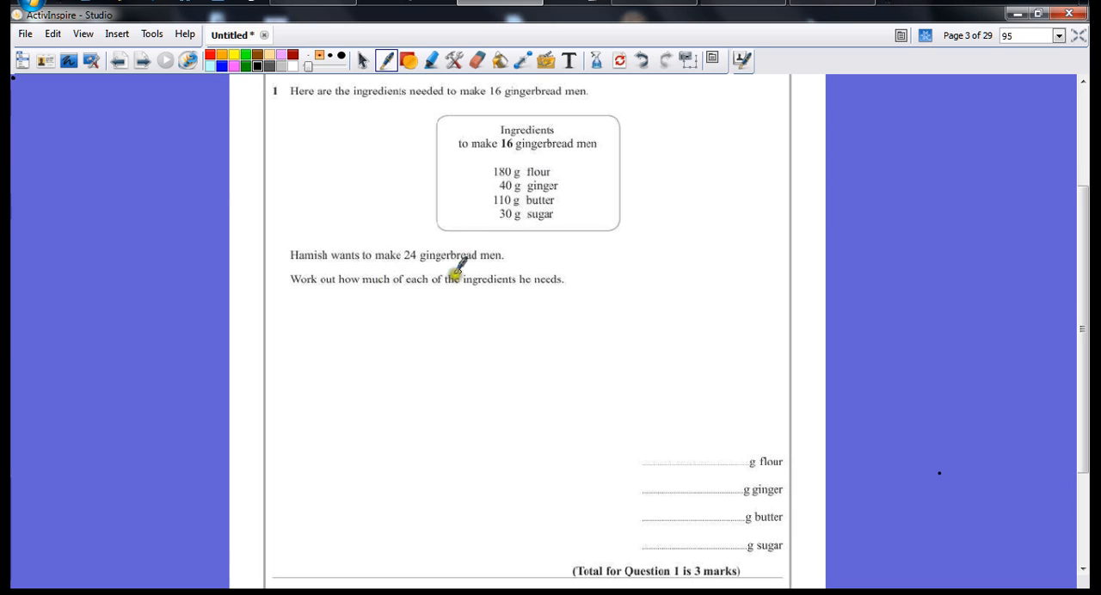
mouse_move(588, 138)
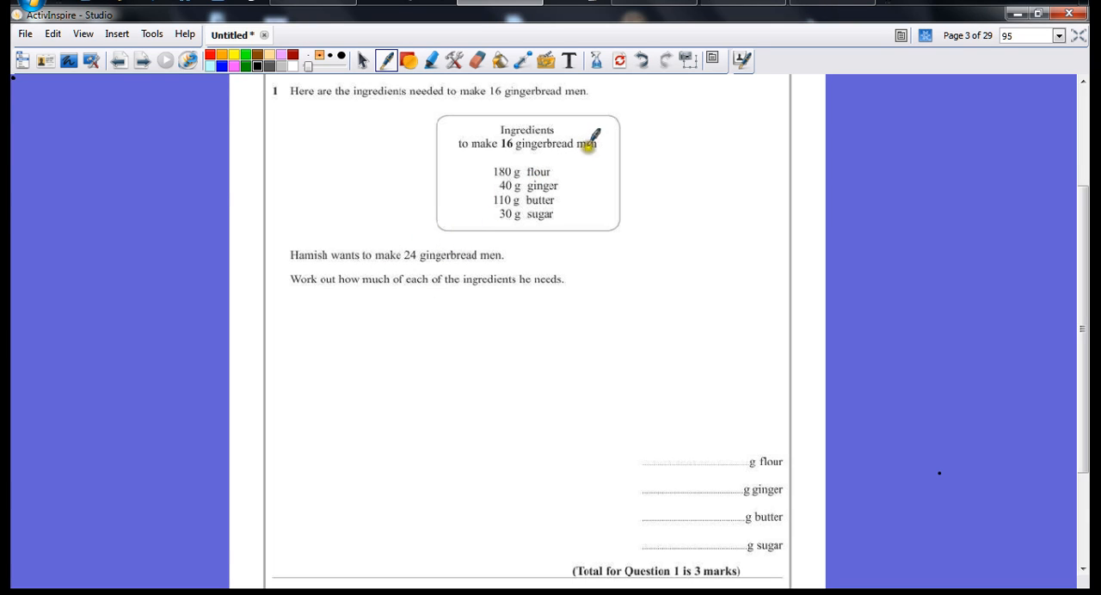
mouse_move(615, 117)
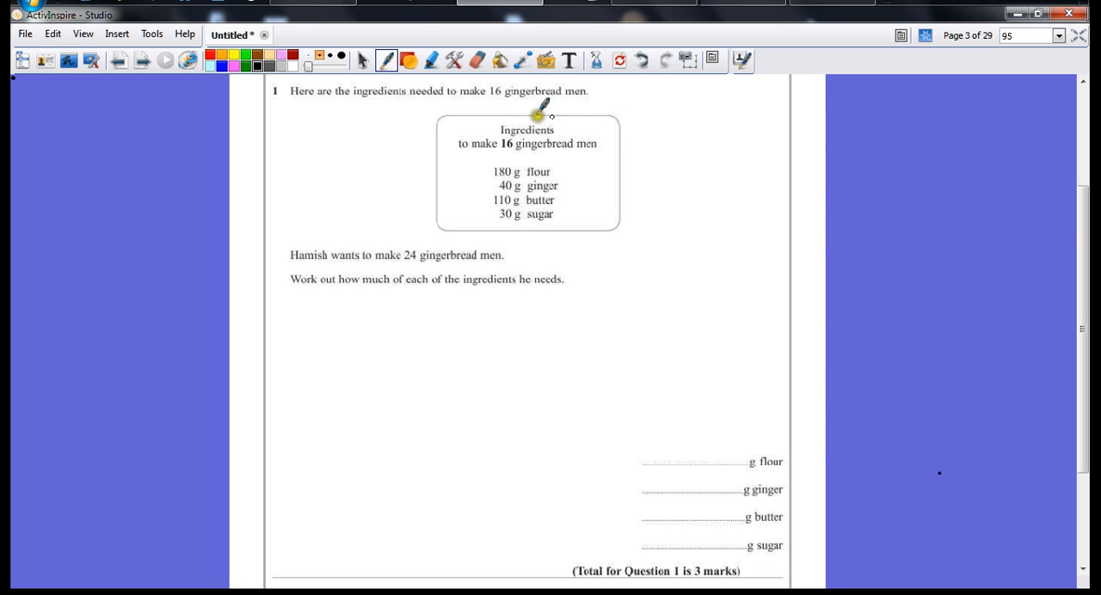
mouse_move(299, 308)
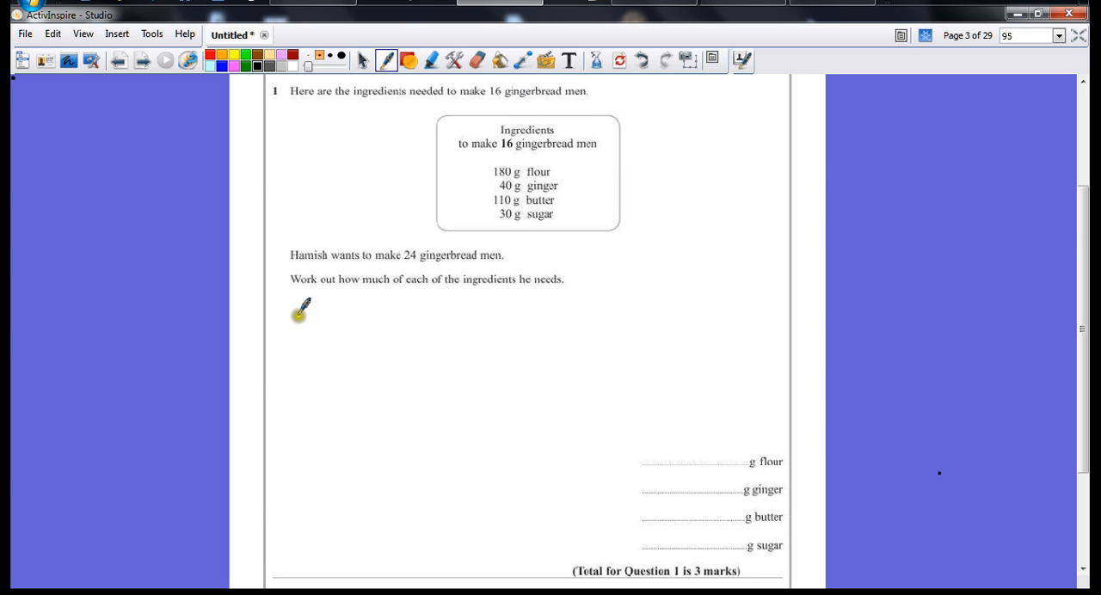
Step: Handwrite 180÷2=90g, 40÷2=20g, 110÷2=55g and start 30÷2=15g below the question
drag(301, 310, 340, 313)
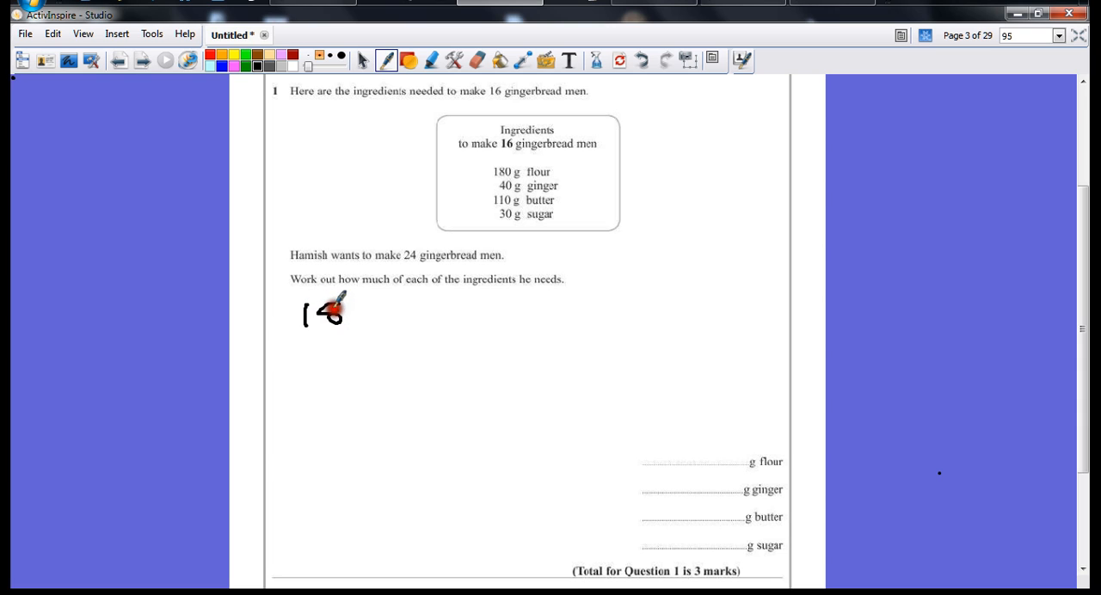
drag(327, 309, 379, 318)
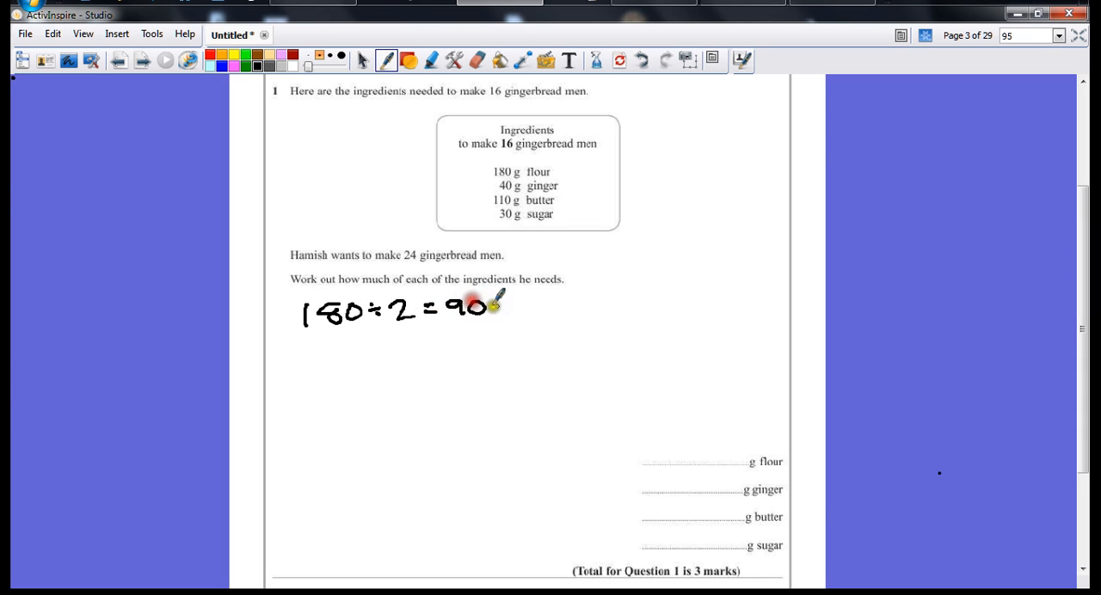
drag(482, 305, 310, 352)
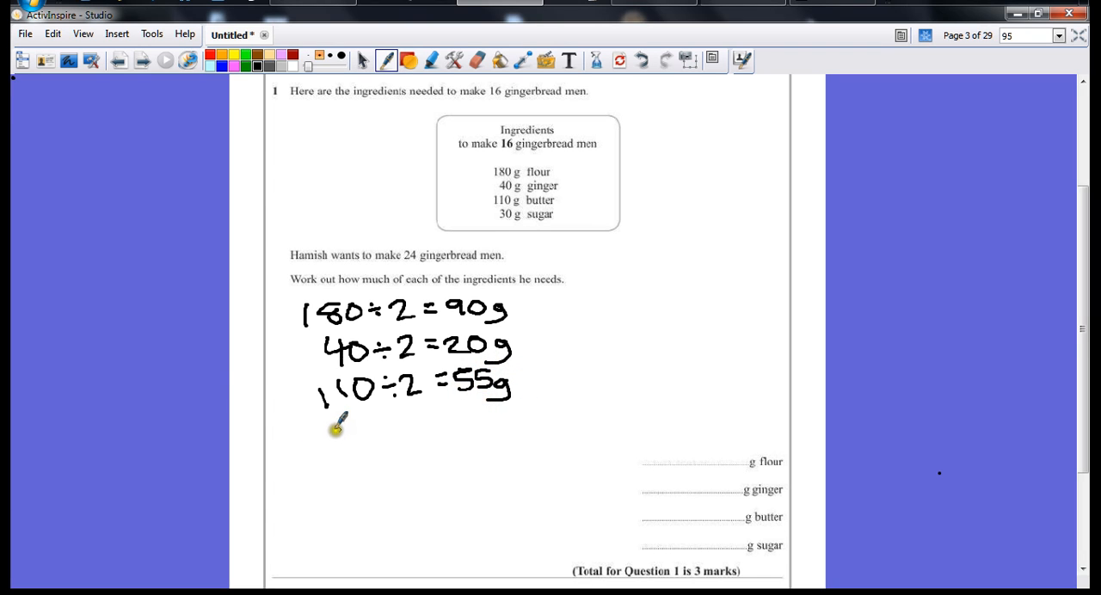
drag(348, 427, 379, 430)
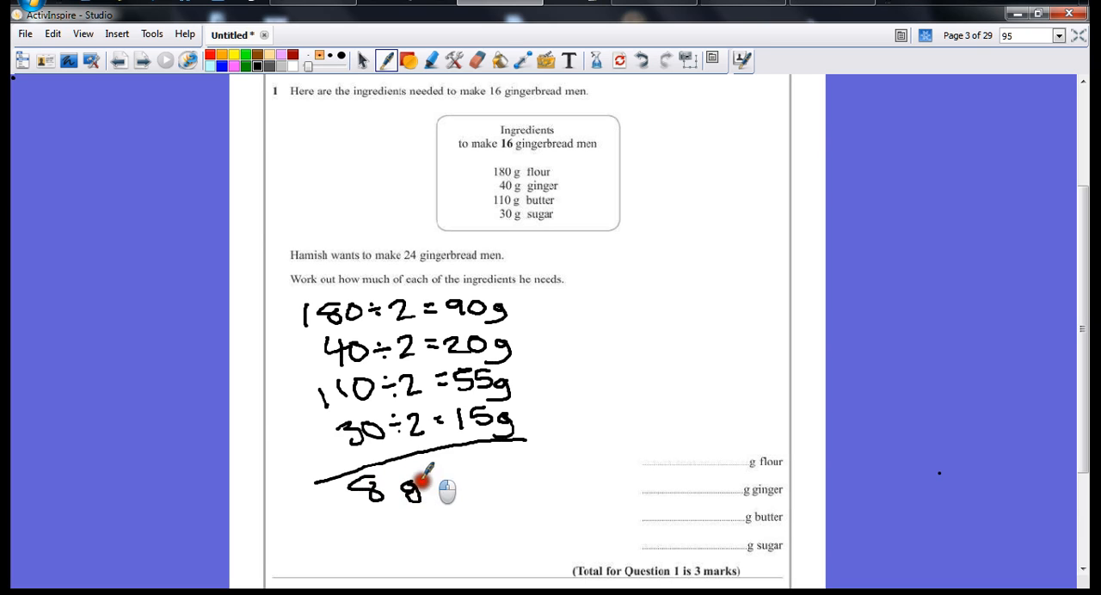
Step: Write '8 gingerbread men' beneath the underlined halved amounts
drag(416, 481, 456, 485)
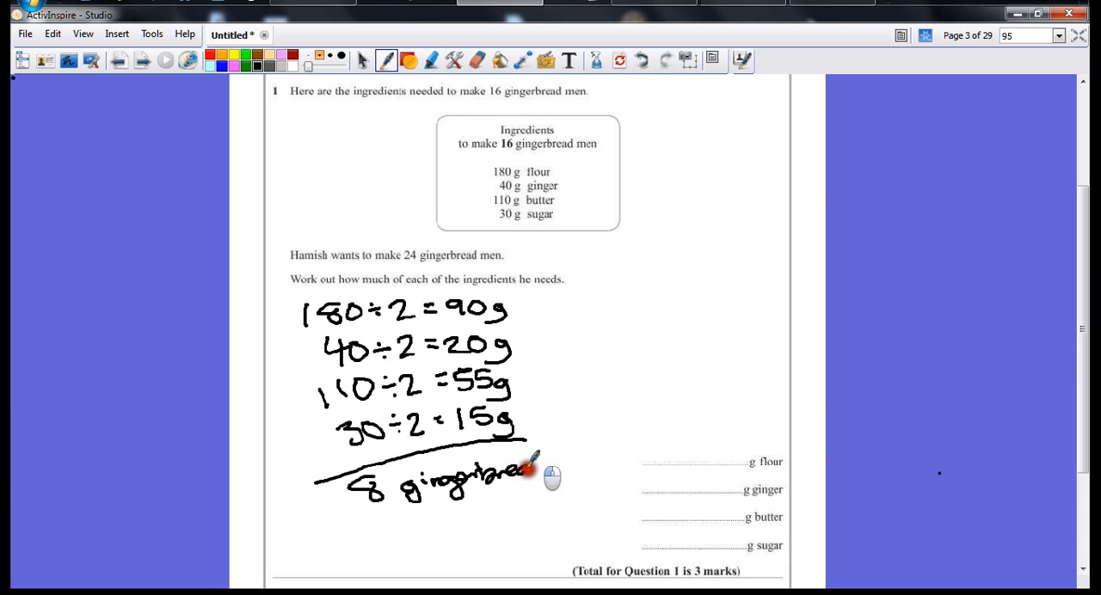
drag(533, 465, 464, 516)
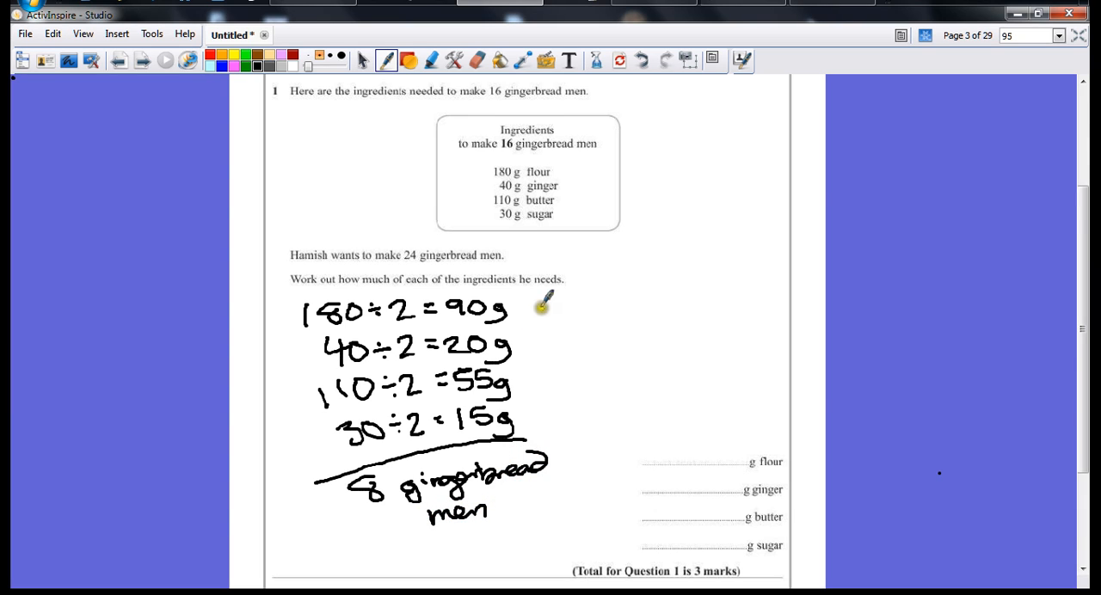
mouse_move(421, 292)
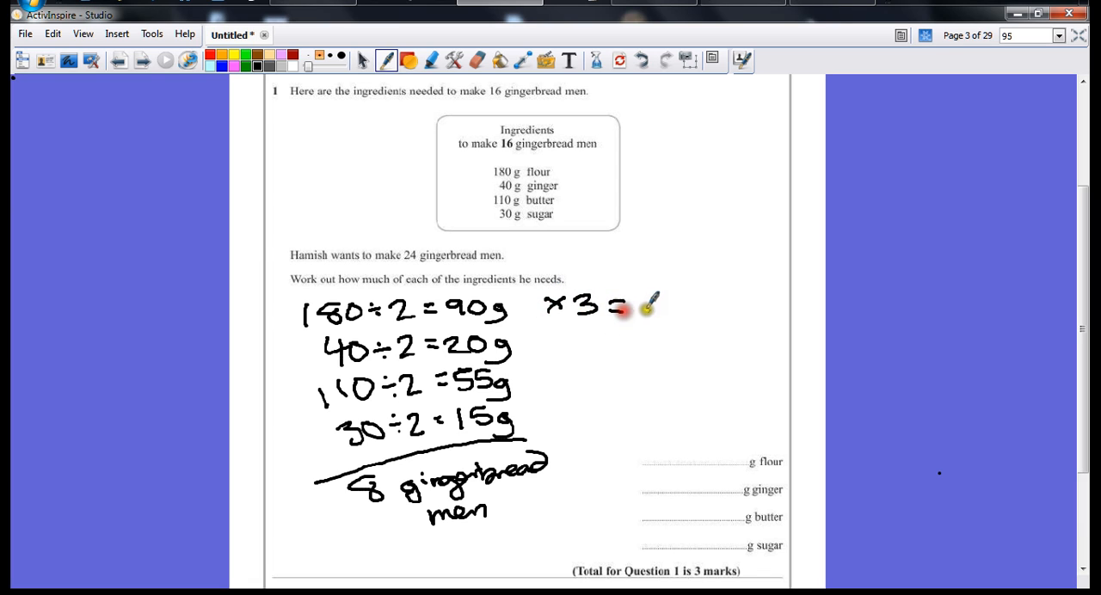
Step: Write ×3 results 270, 60, 165, 45, then start 270 on the flour answer line
drag(640, 304, 702, 304)
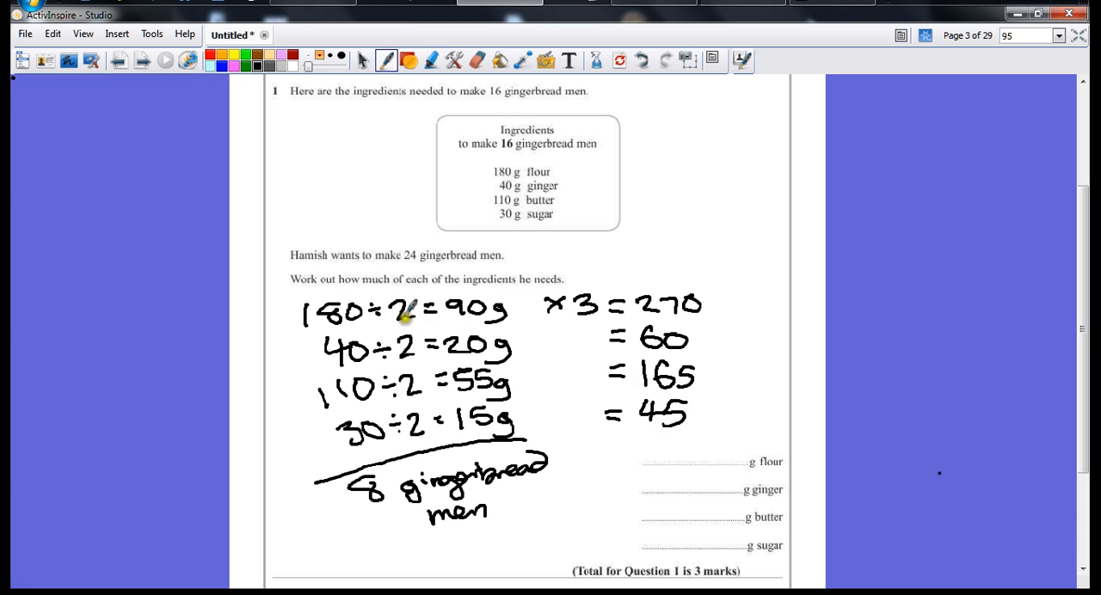
mouse_move(605, 362)
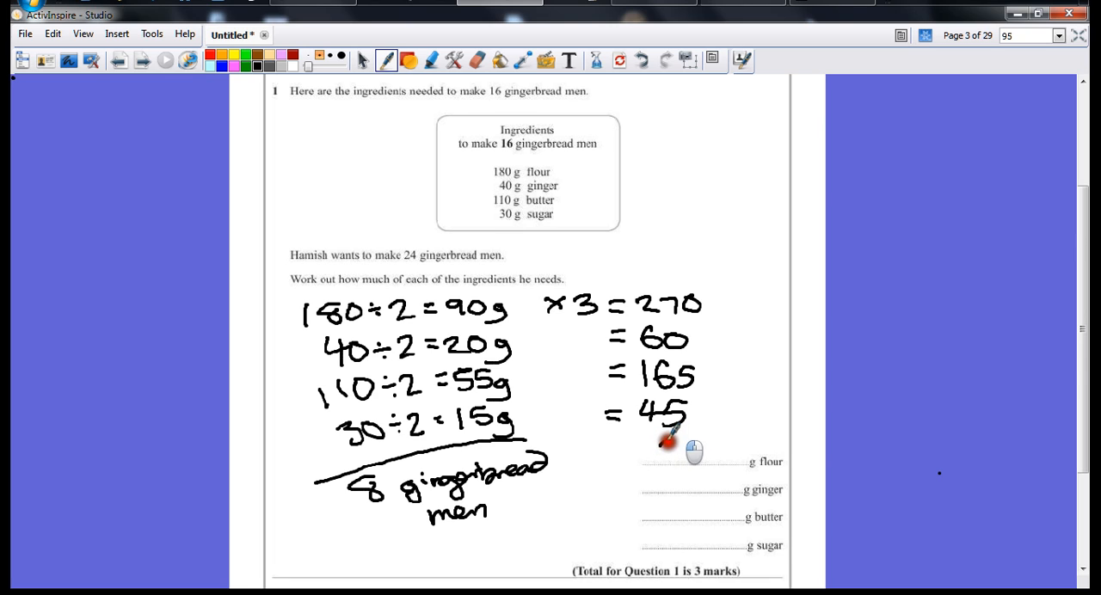
drag(657, 451, 680, 450)
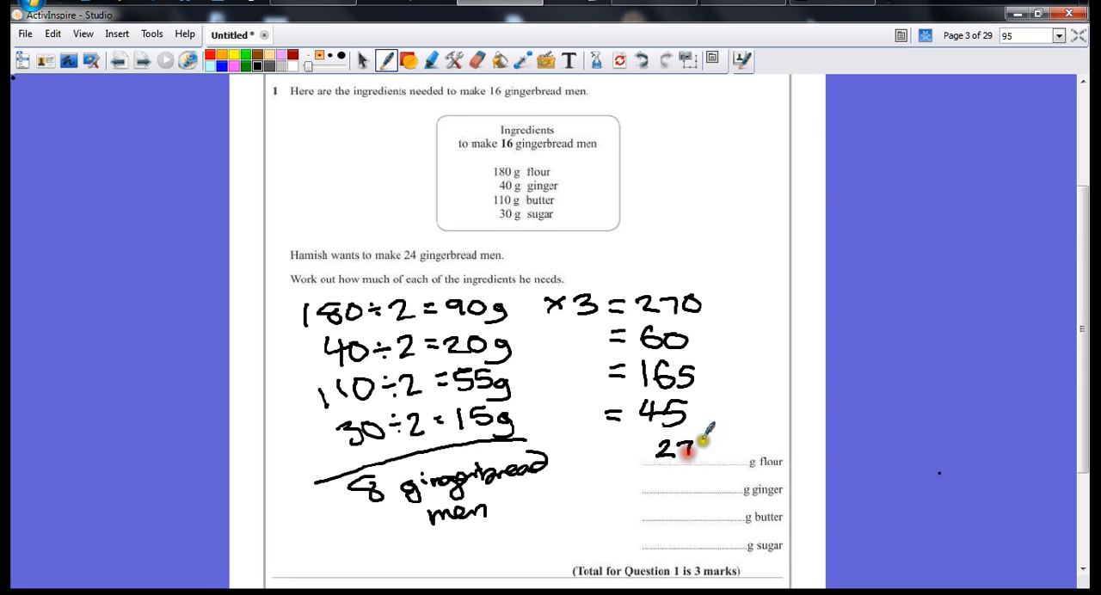